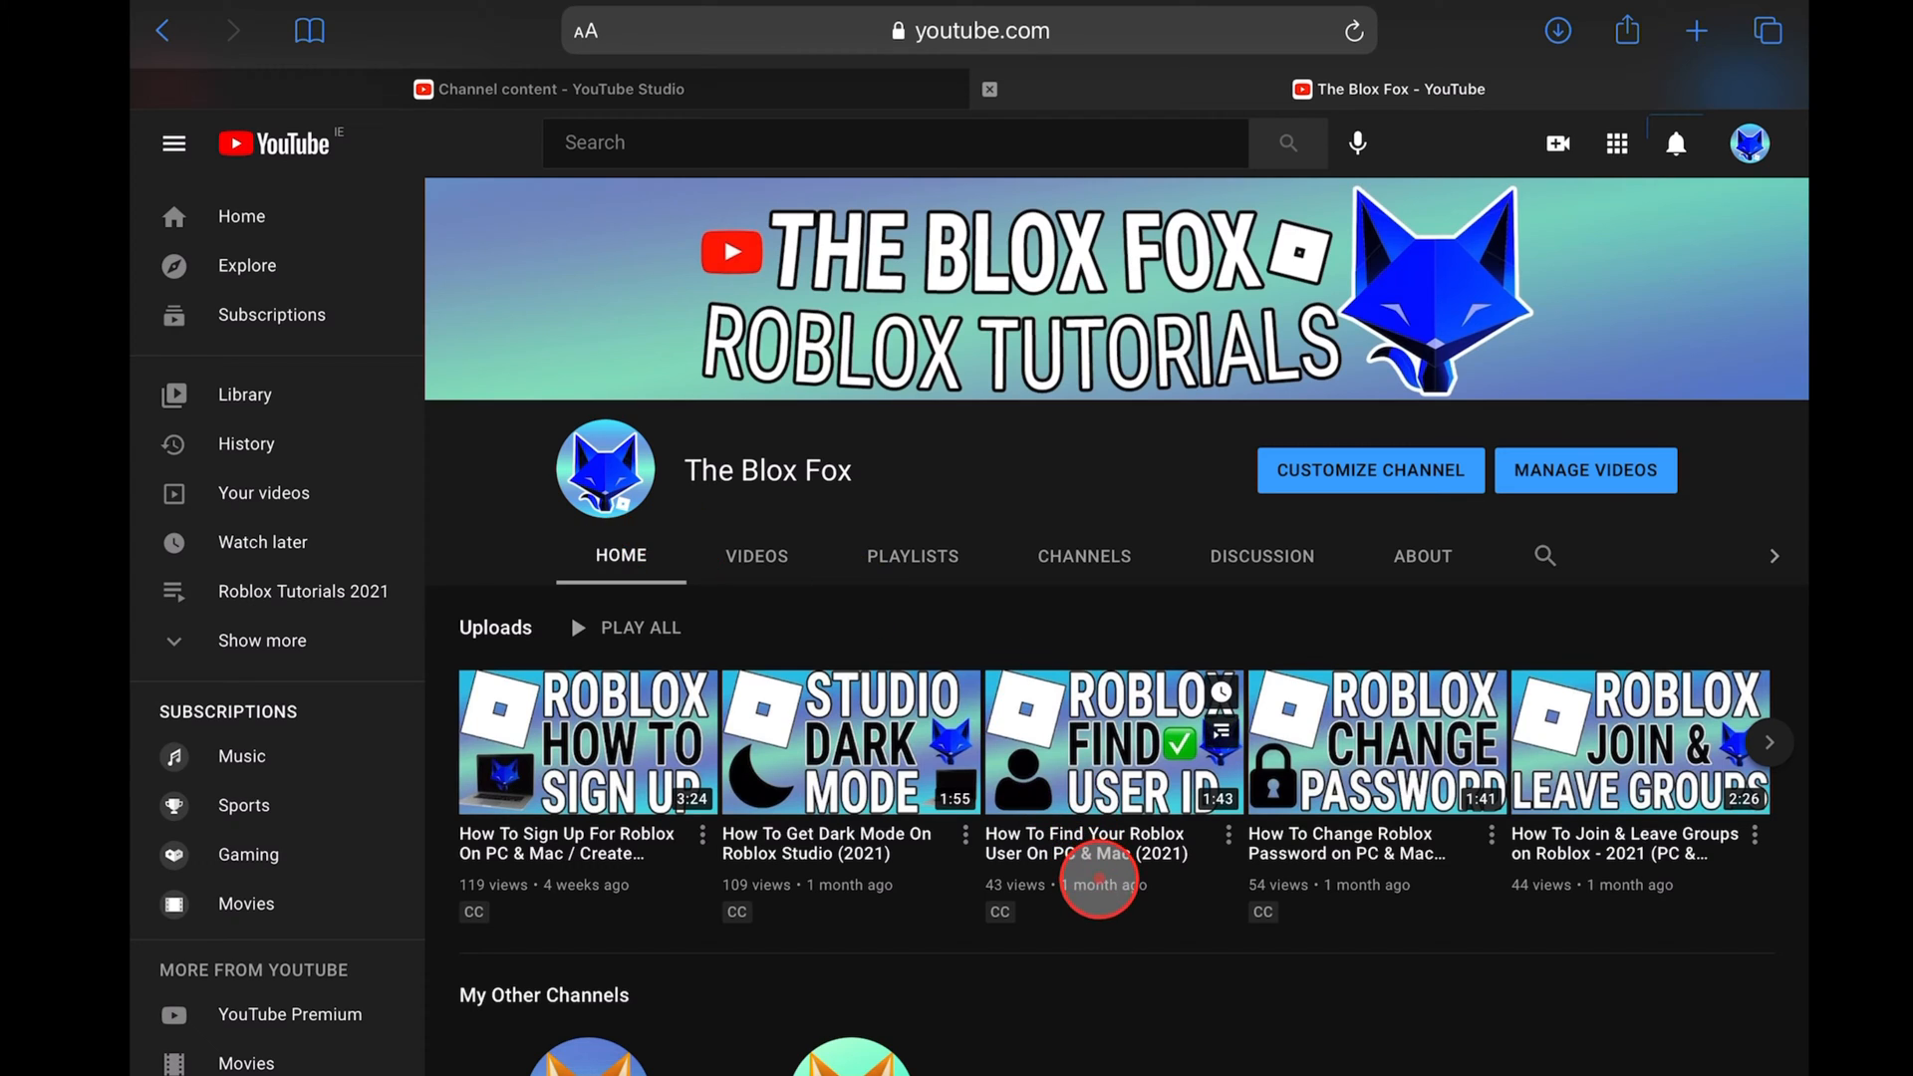
Go to My Settings from the gear menu, landing on Account Info.
{"action": "scroll", "scroll_direction": "down", "scroll_amount": 3}
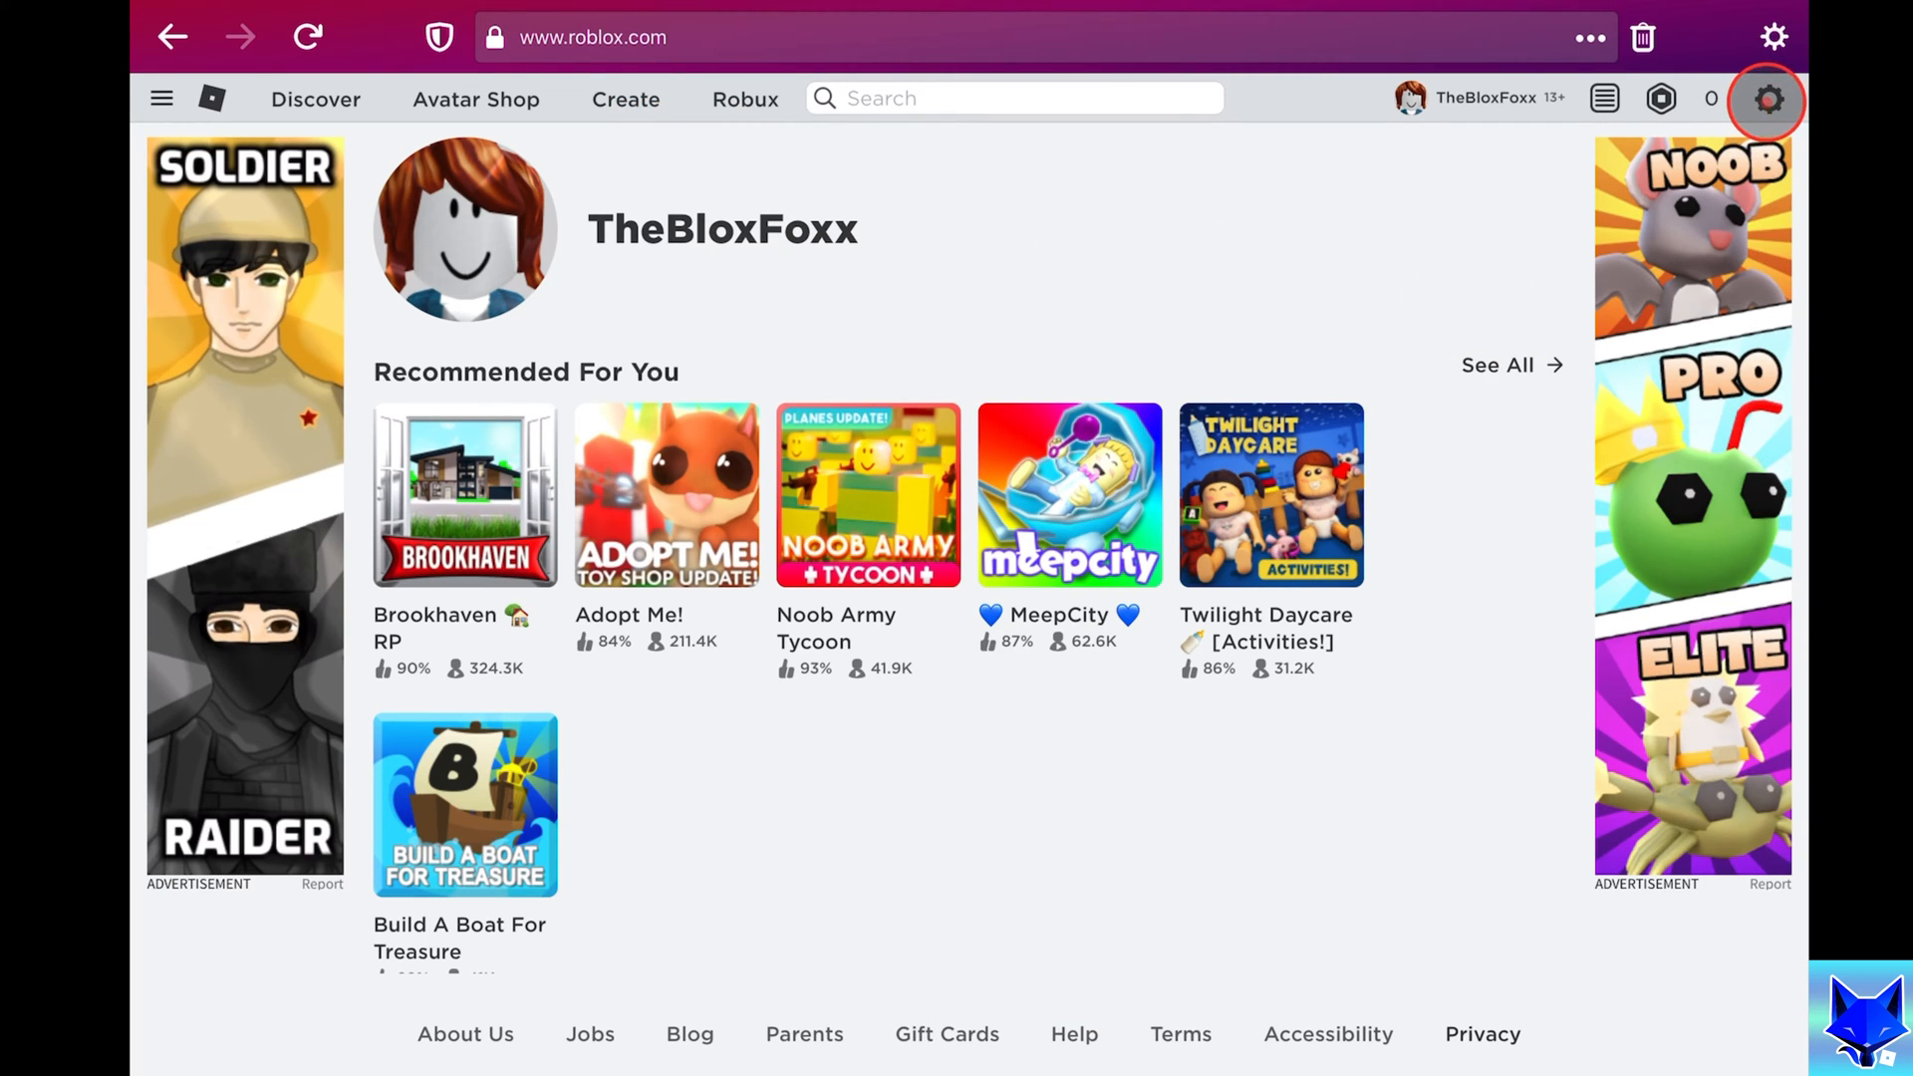
{"action": "left_click", "coordinate": [1766, 100]}
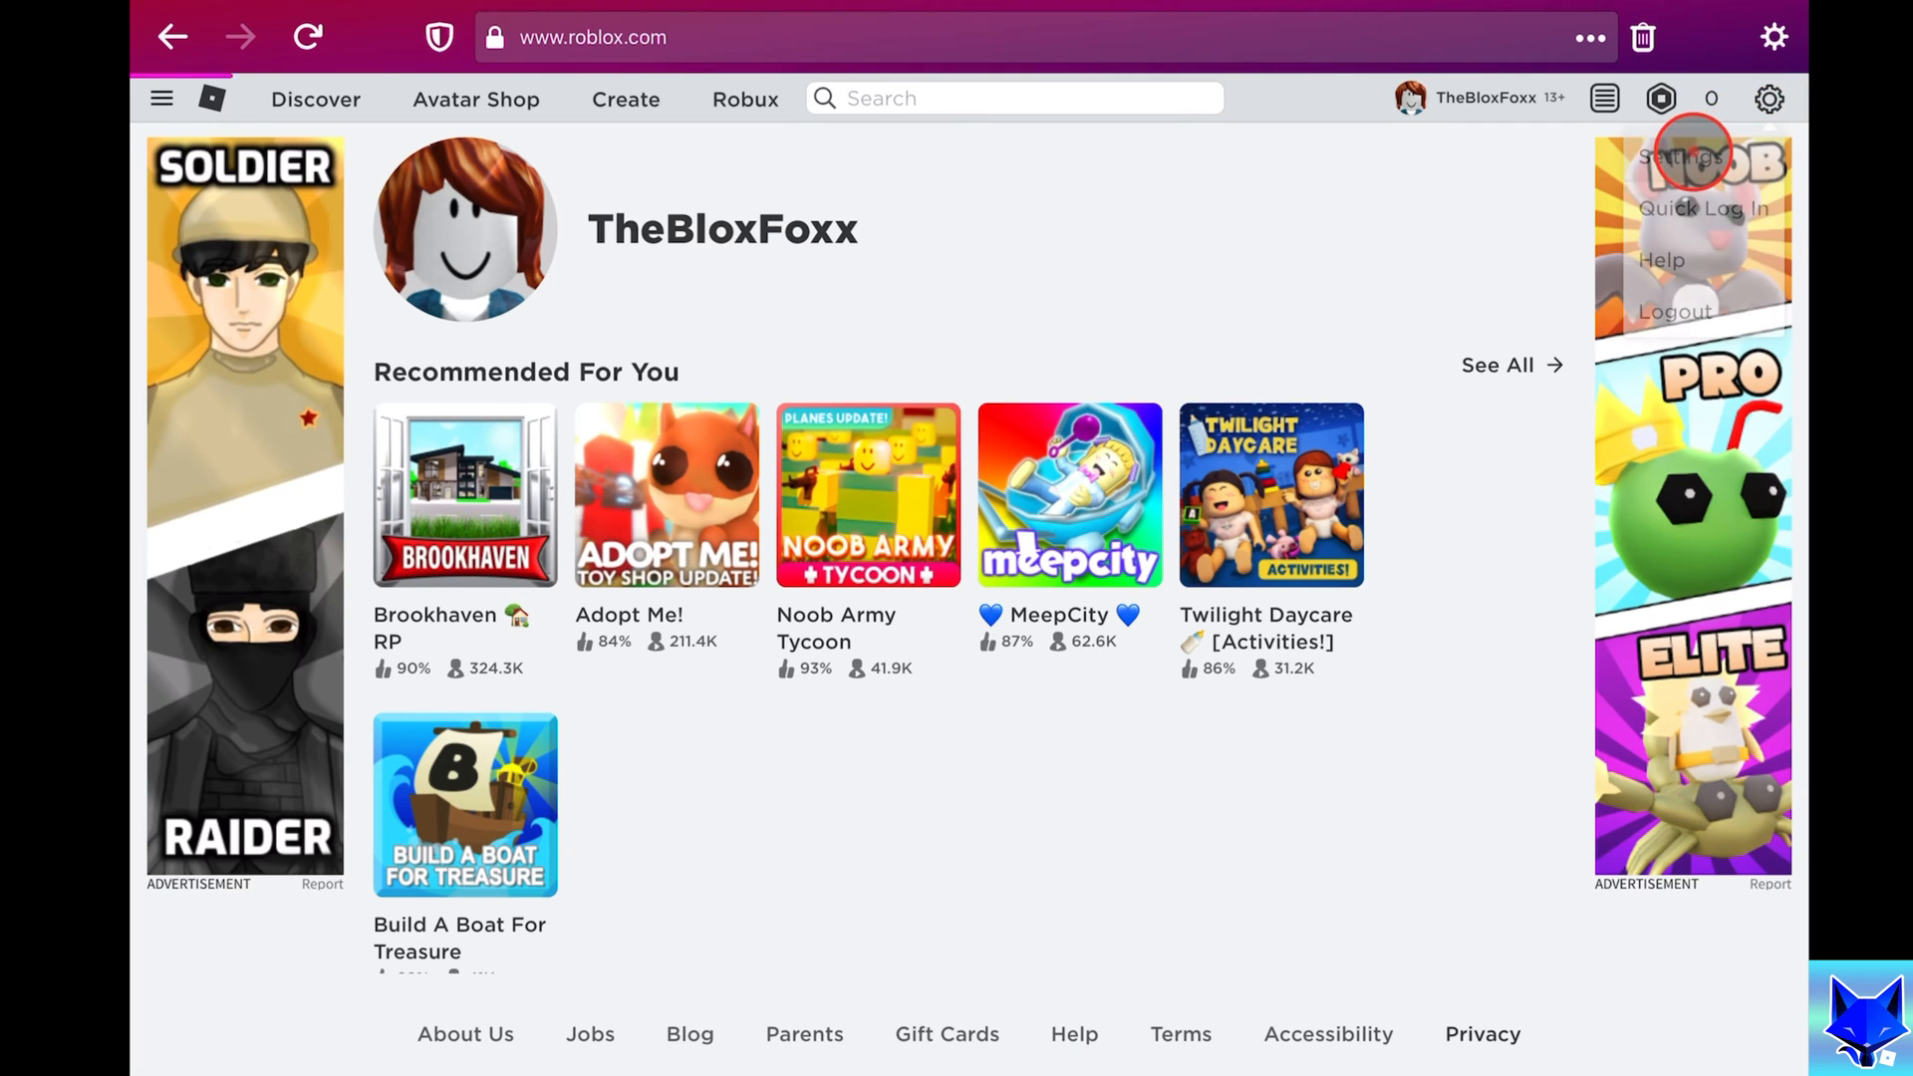
{"action": "left_click", "coordinate": [1678, 155]}
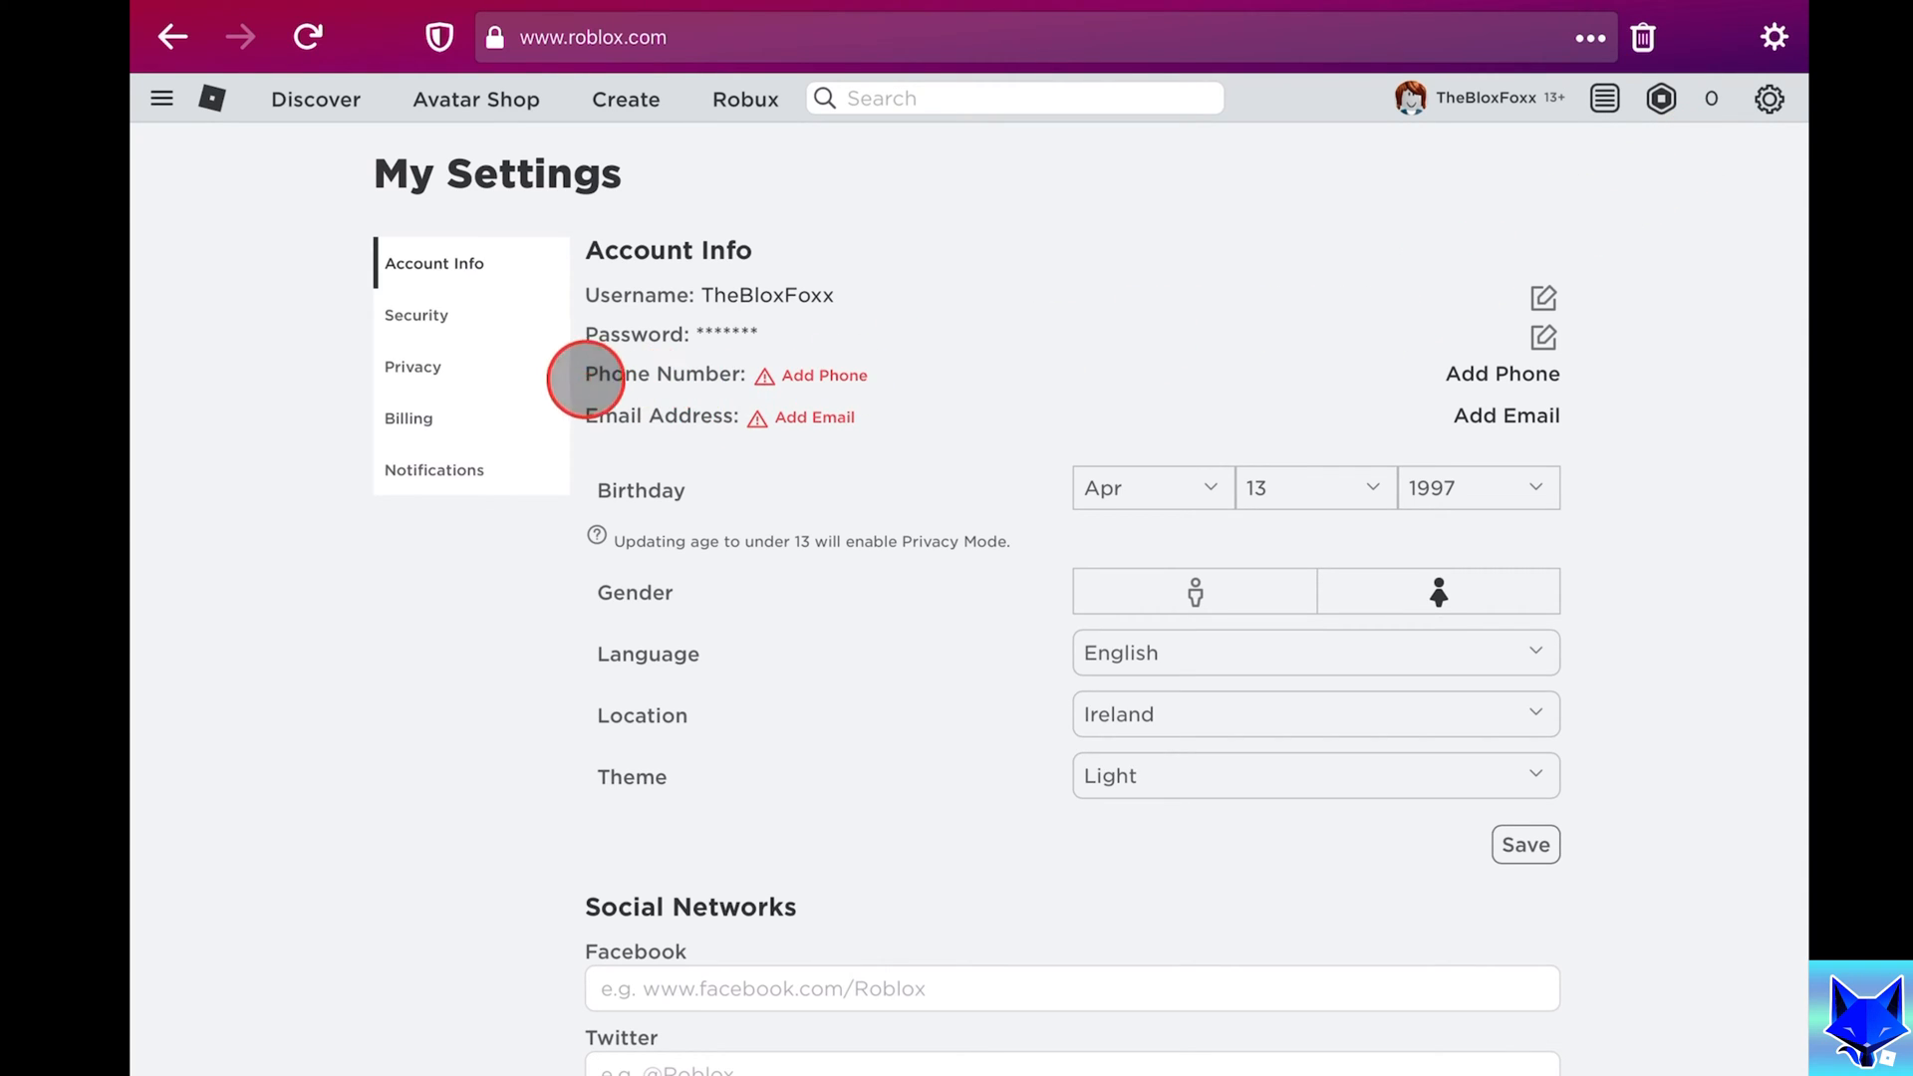
{"action": "mouse_move", "coordinate": [1503, 375]}
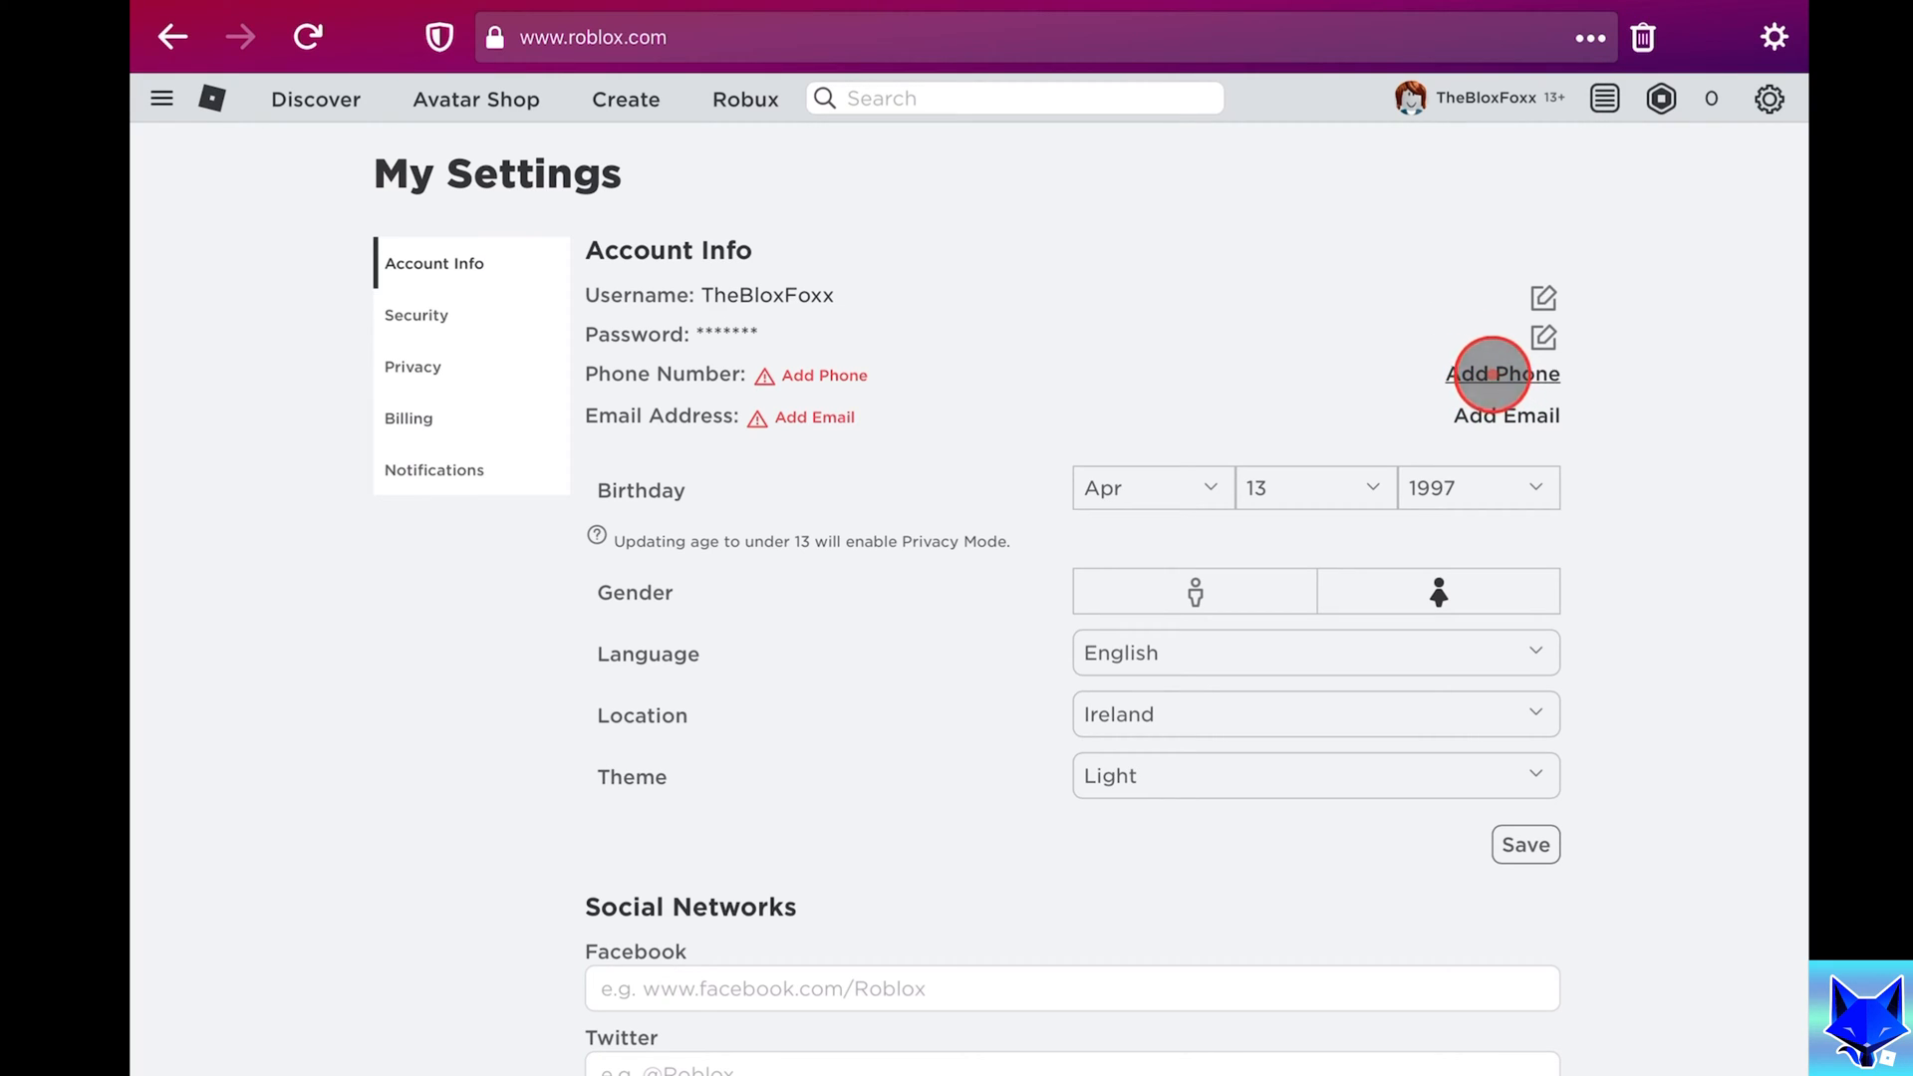
Start Add Phone next to the Phone Number field.
{"action": "left_click", "coordinate": [1503, 375]}
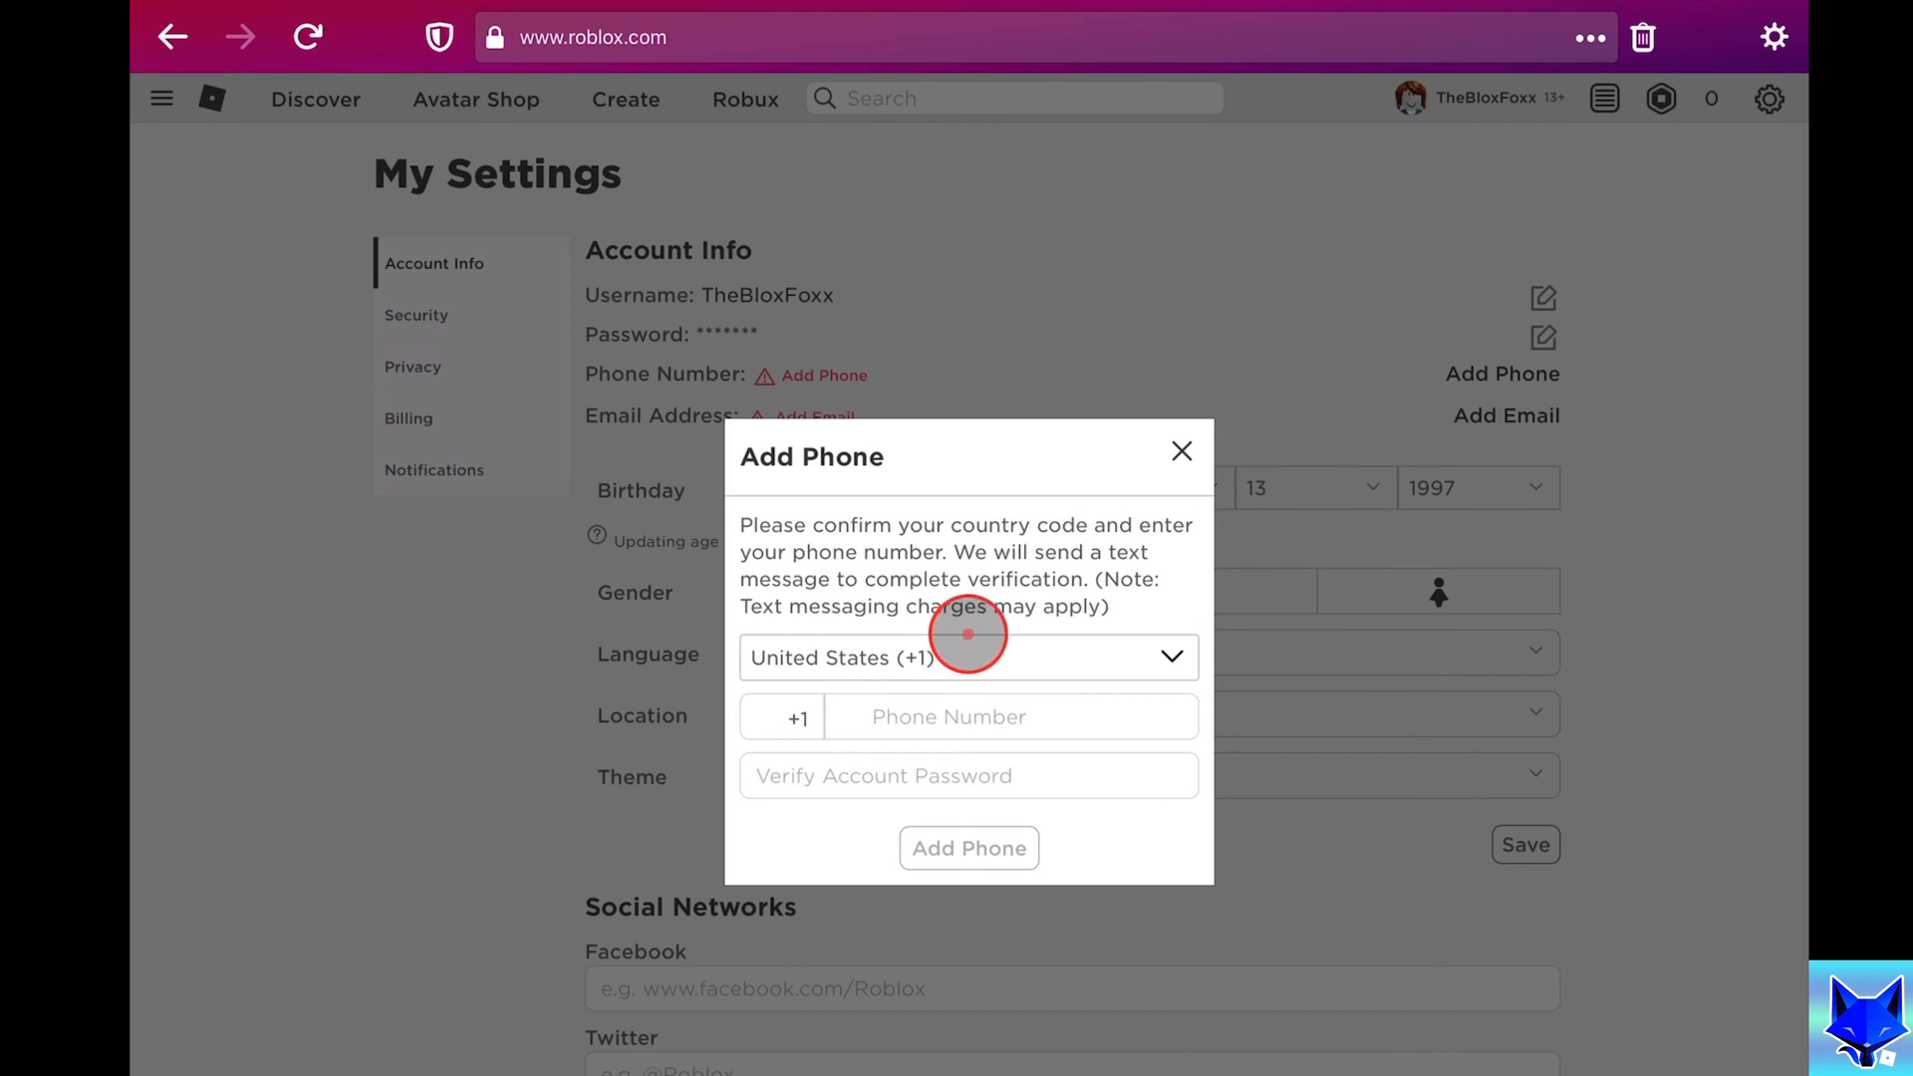
Choose Ireland (+353) as the country code and submit the phone details.
{"action": "left_click", "coordinate": [969, 656]}
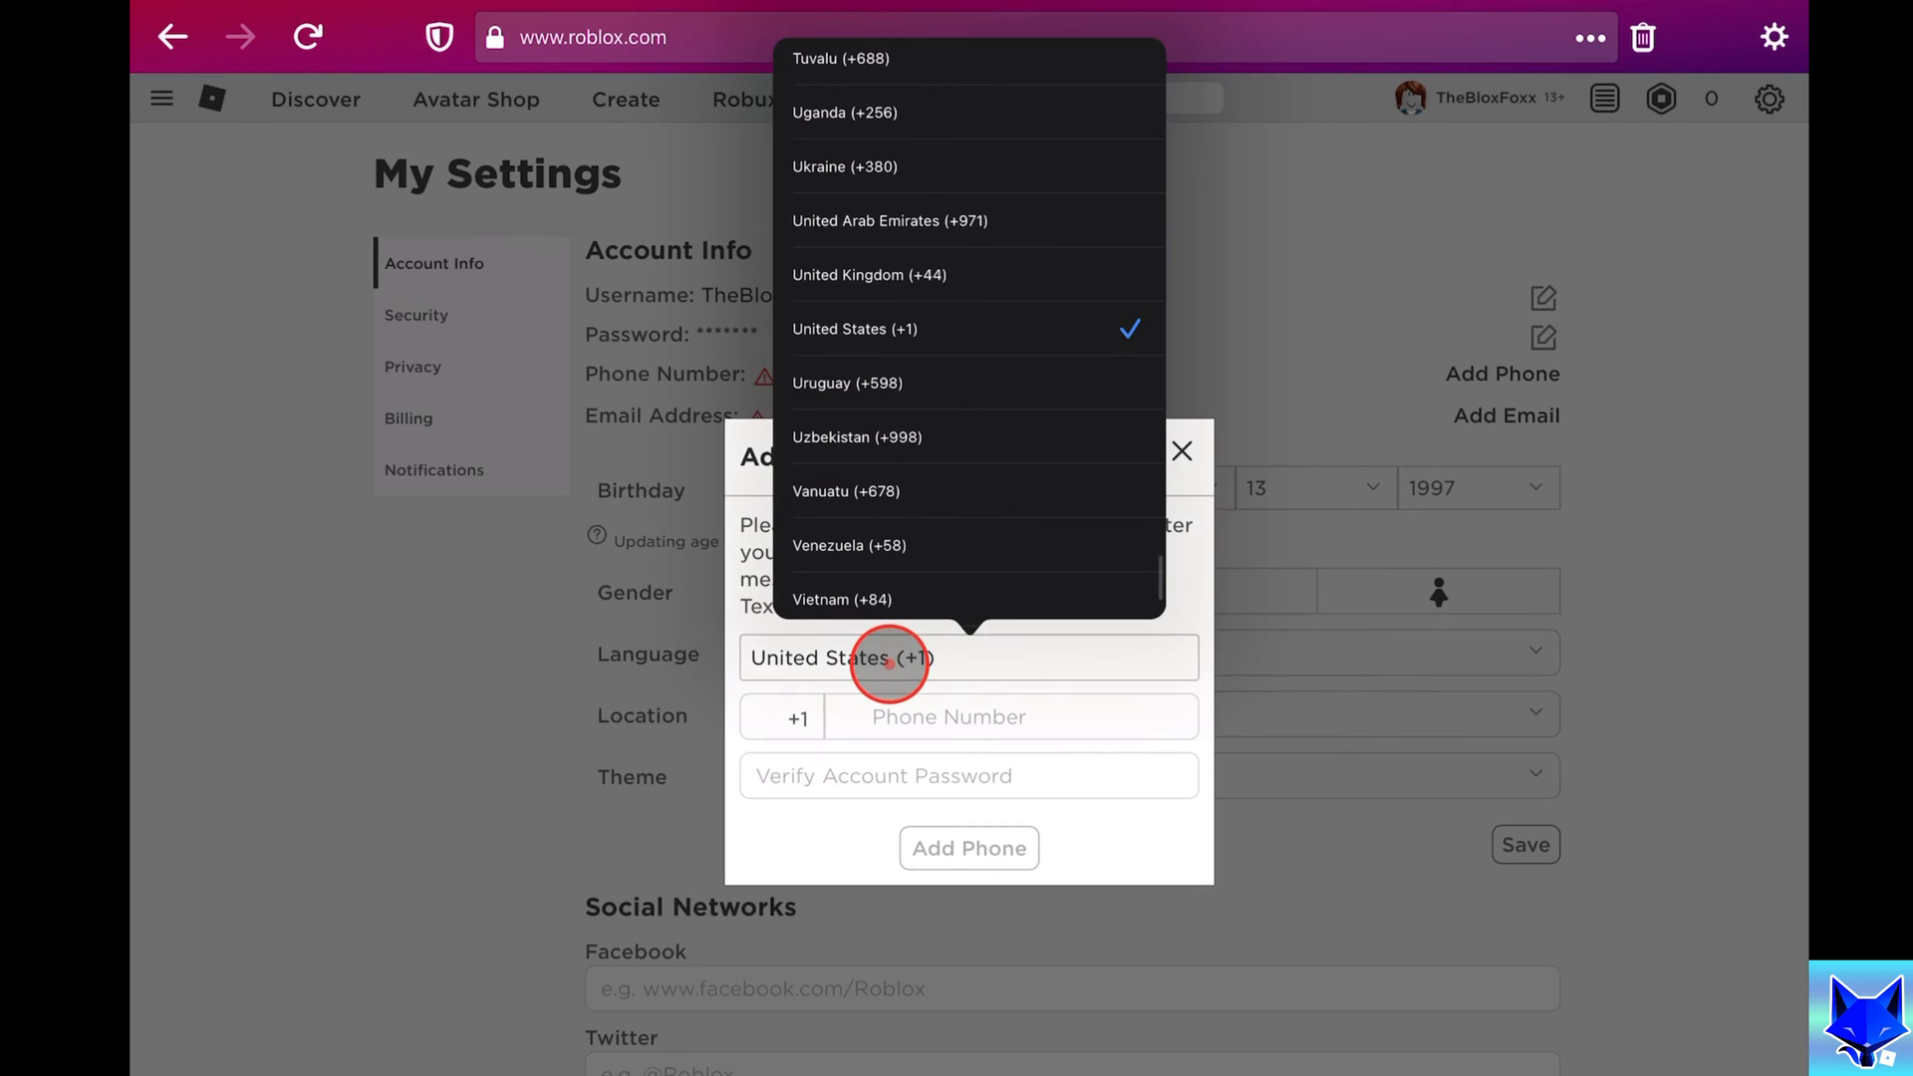
{"action": "scroll", "scroll_direction": "up", "scroll_amount": 3}
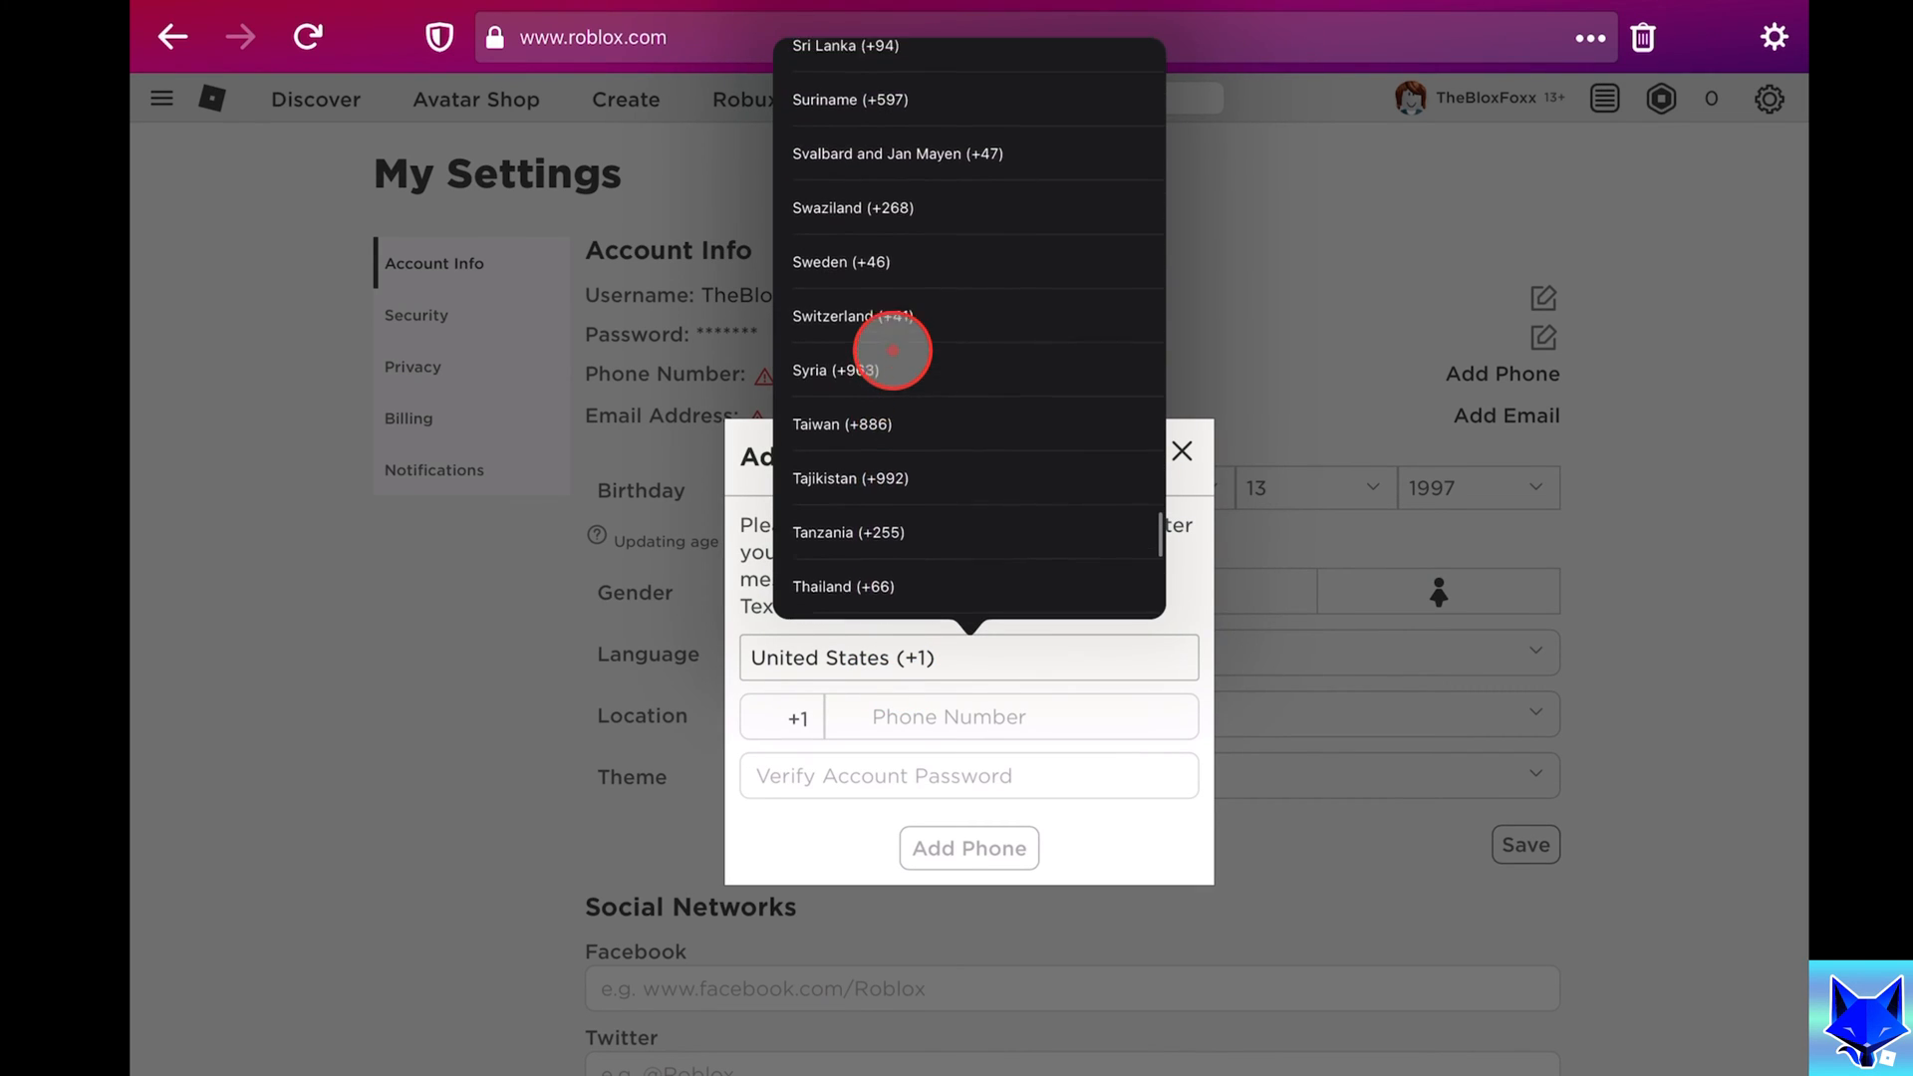
{"action": "scroll", "scroll_direction": "up", "scroll_amount": 3}
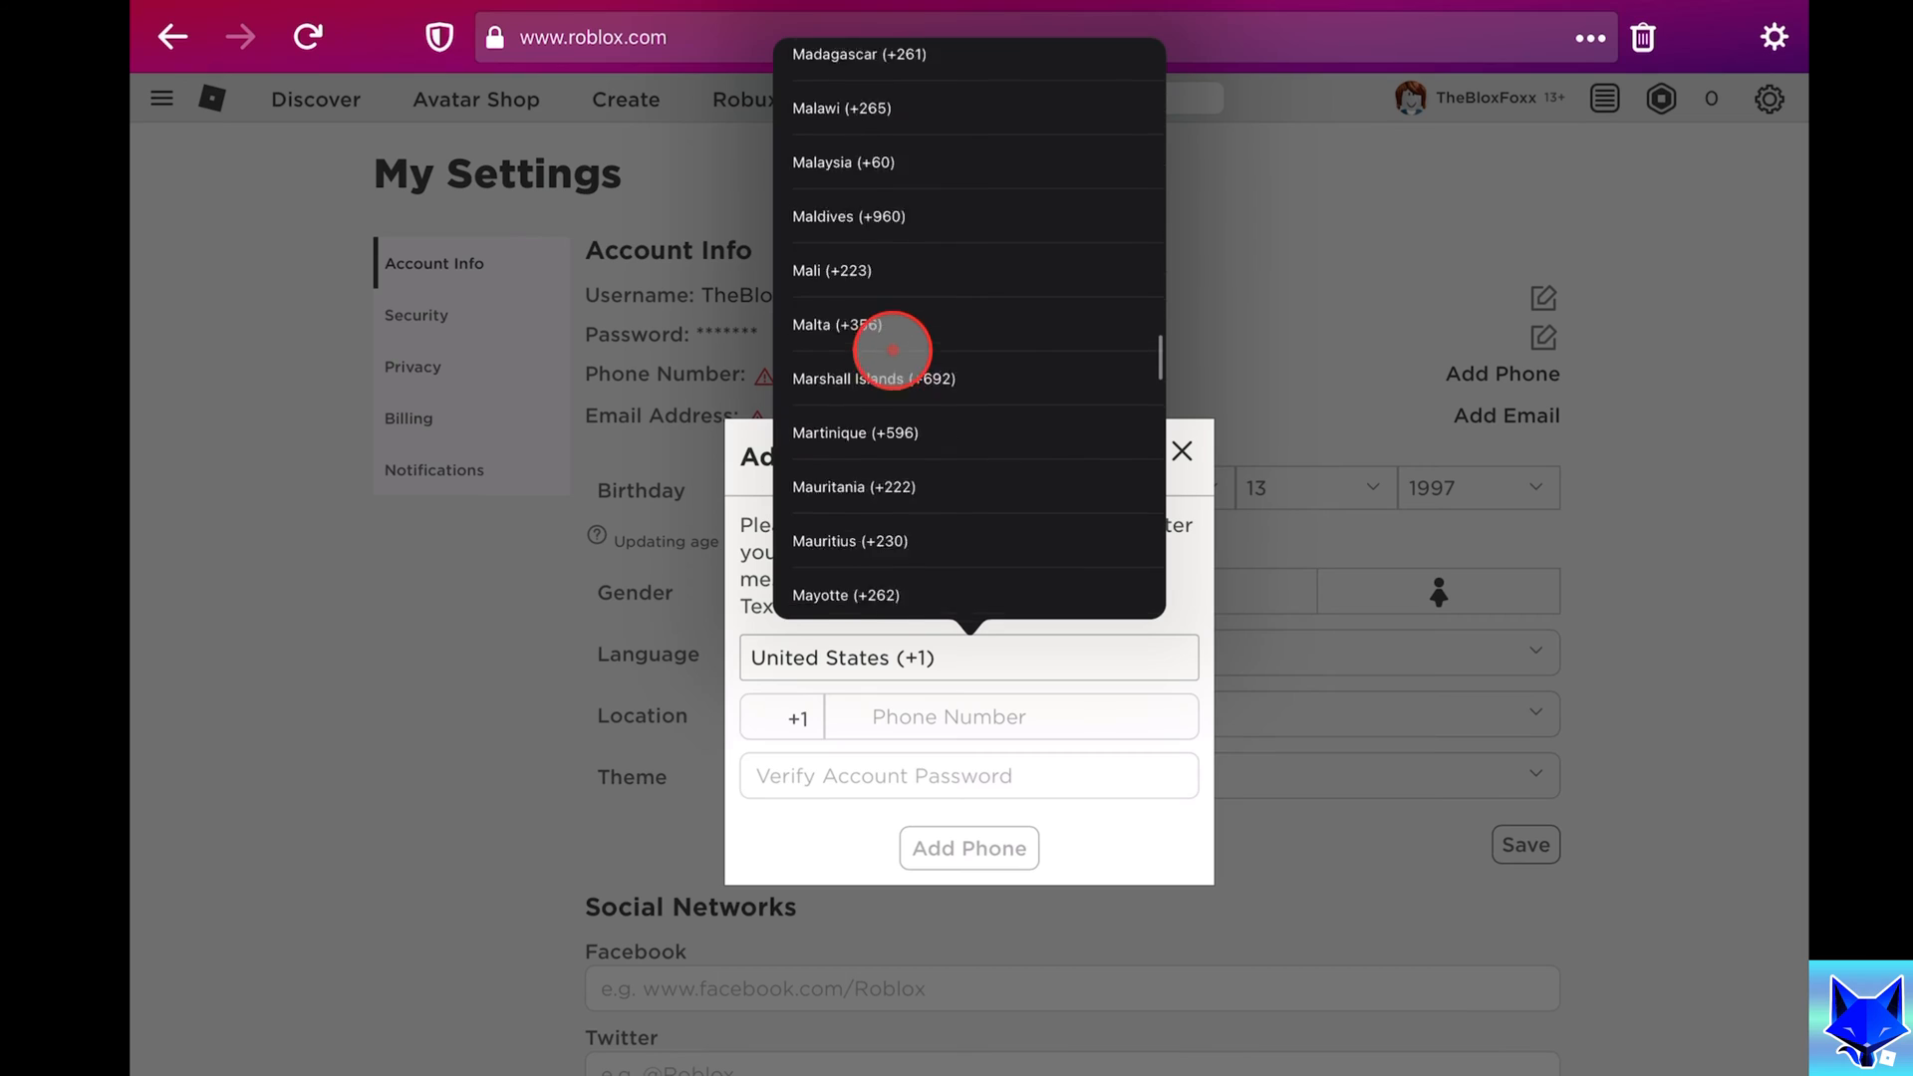
{"action": "scroll", "scroll_direction": "up", "scroll_amount": 3}
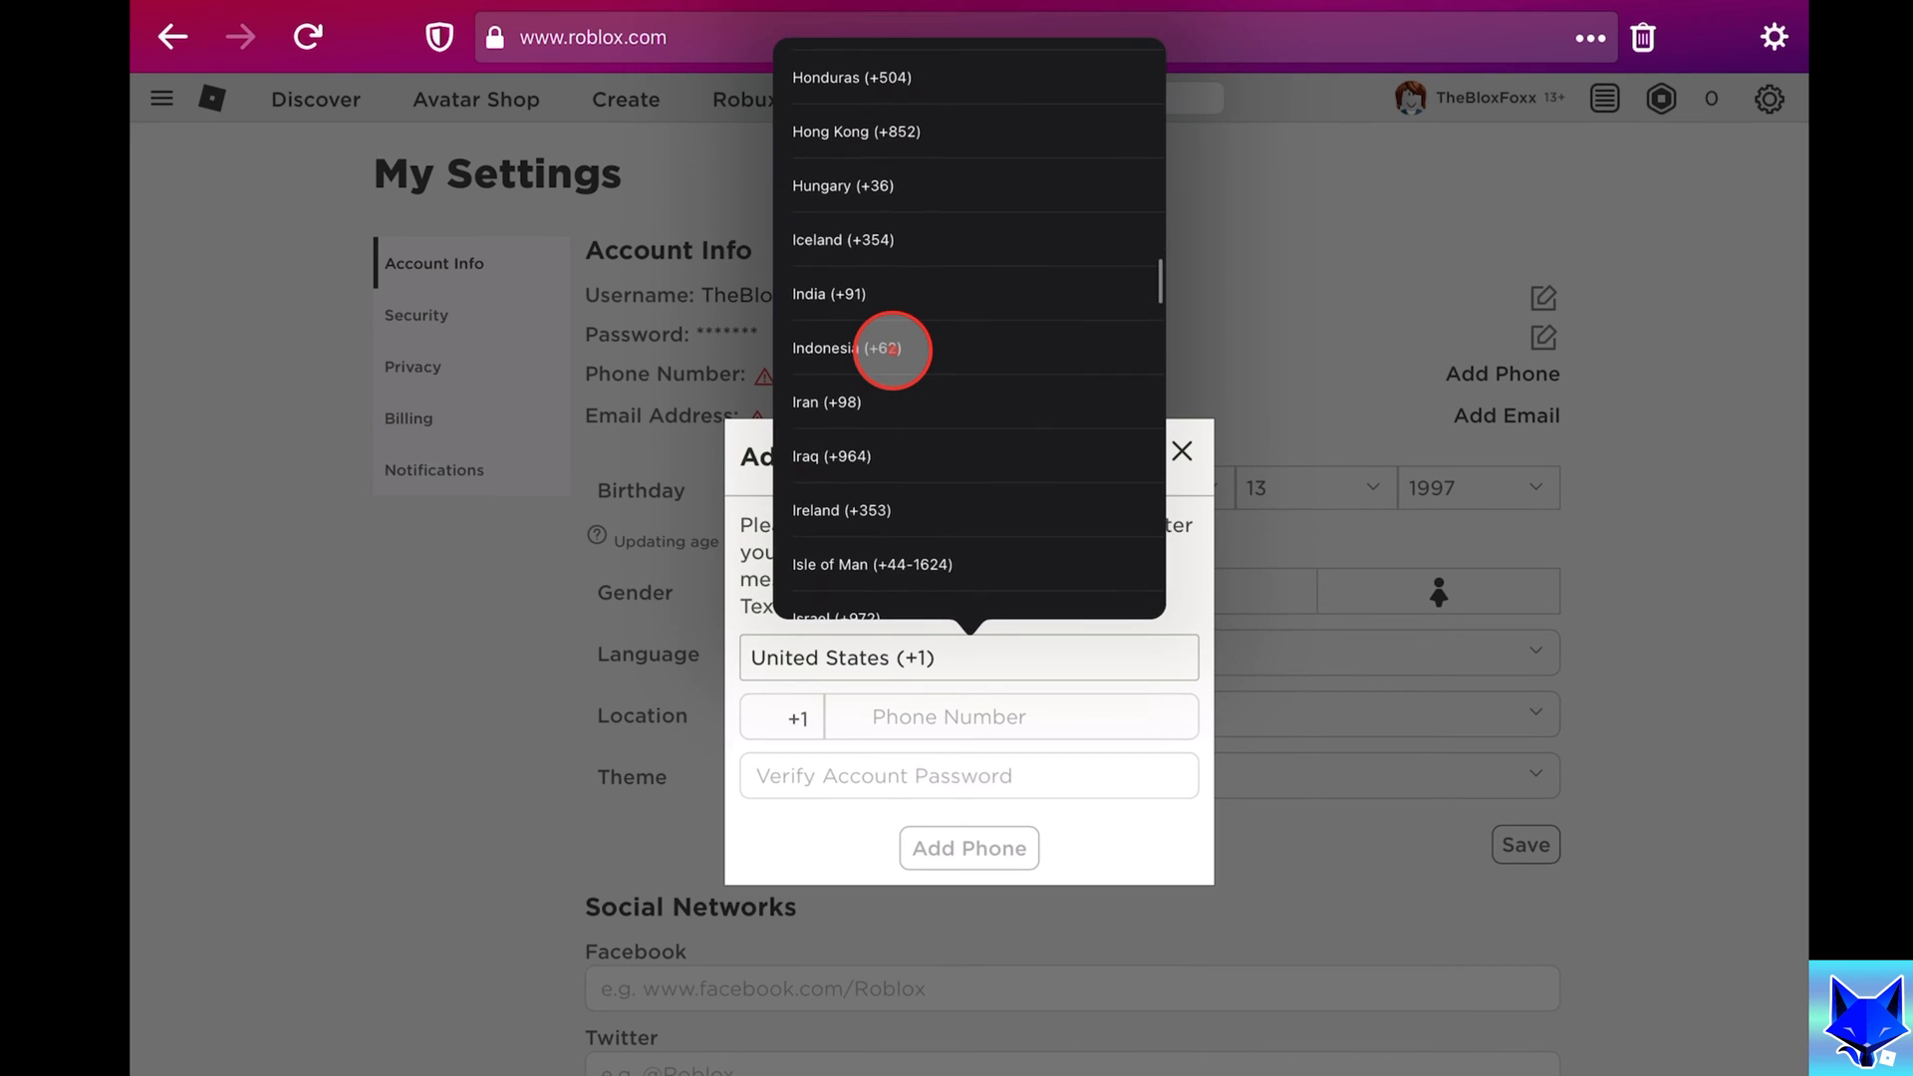
{"action": "left_click", "coordinate": [841, 510]}
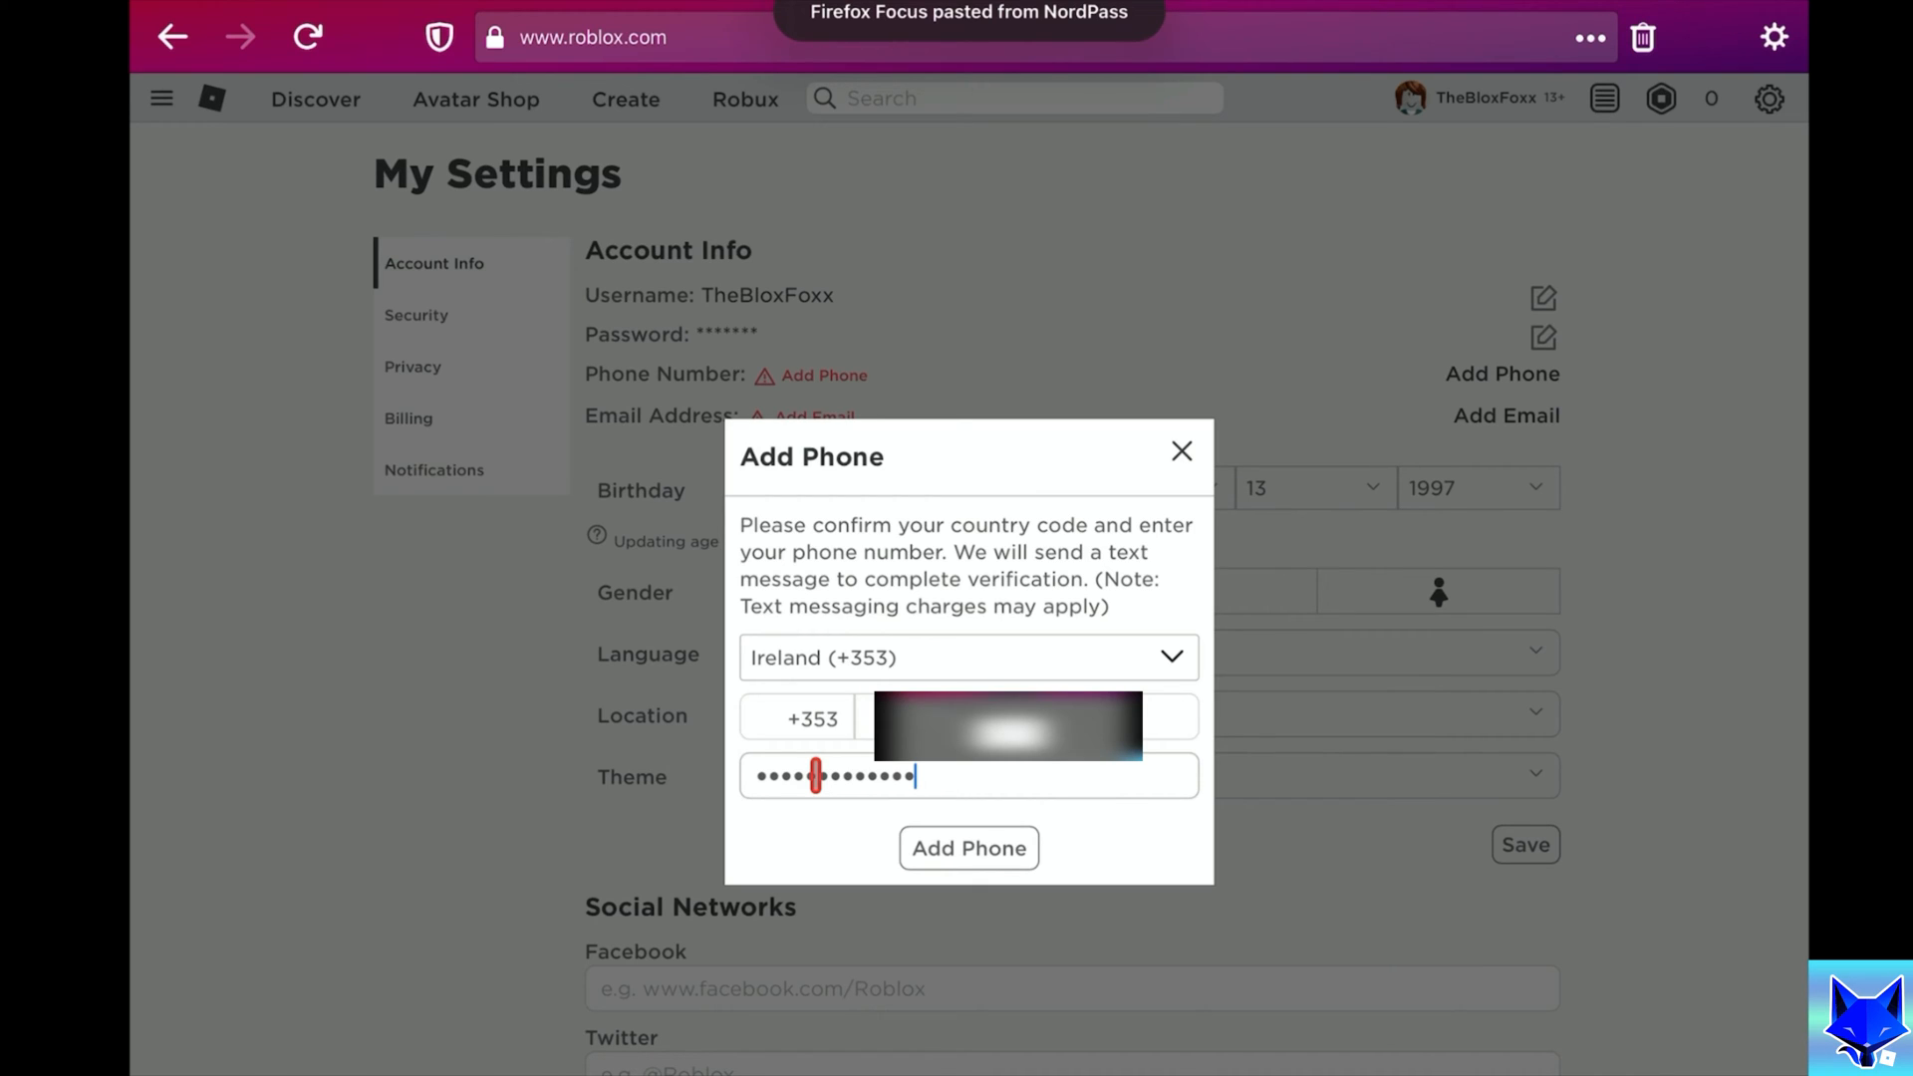
{"action": "left_click", "coordinate": [969, 849]}
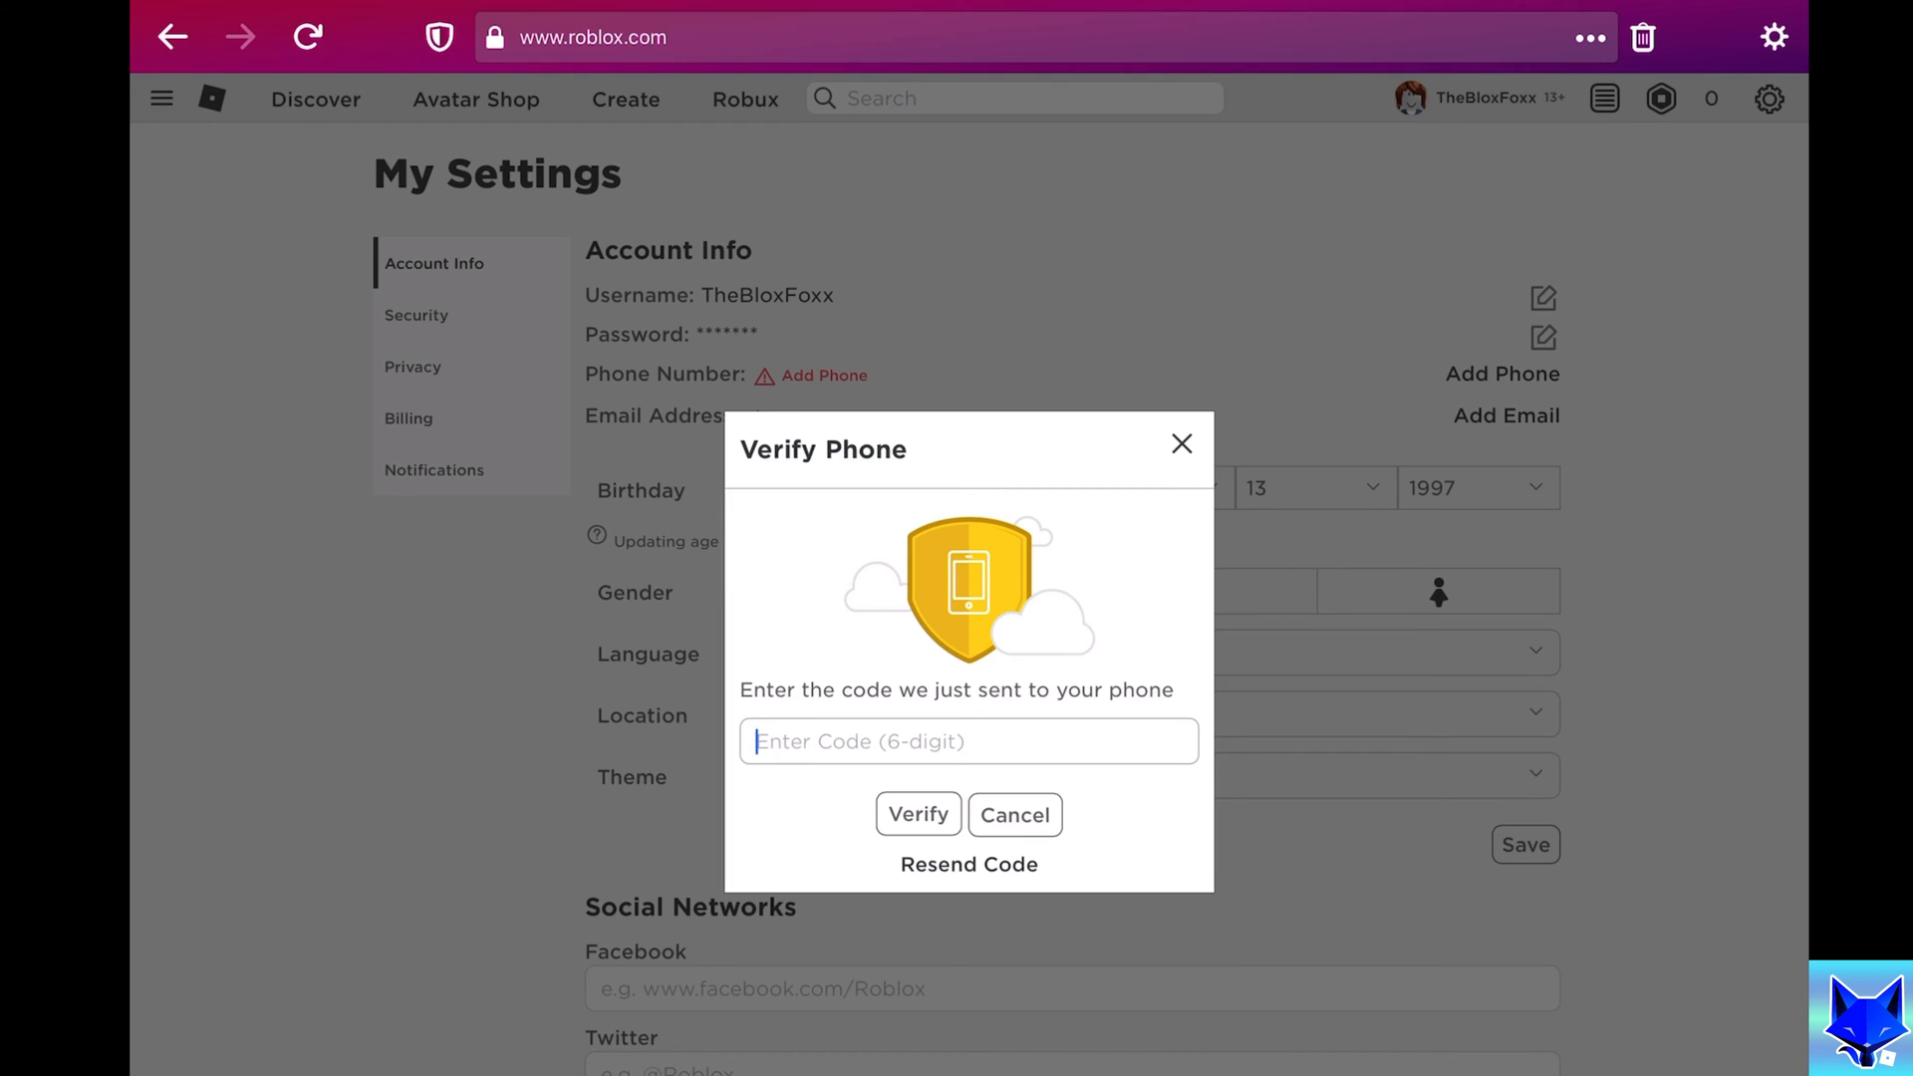
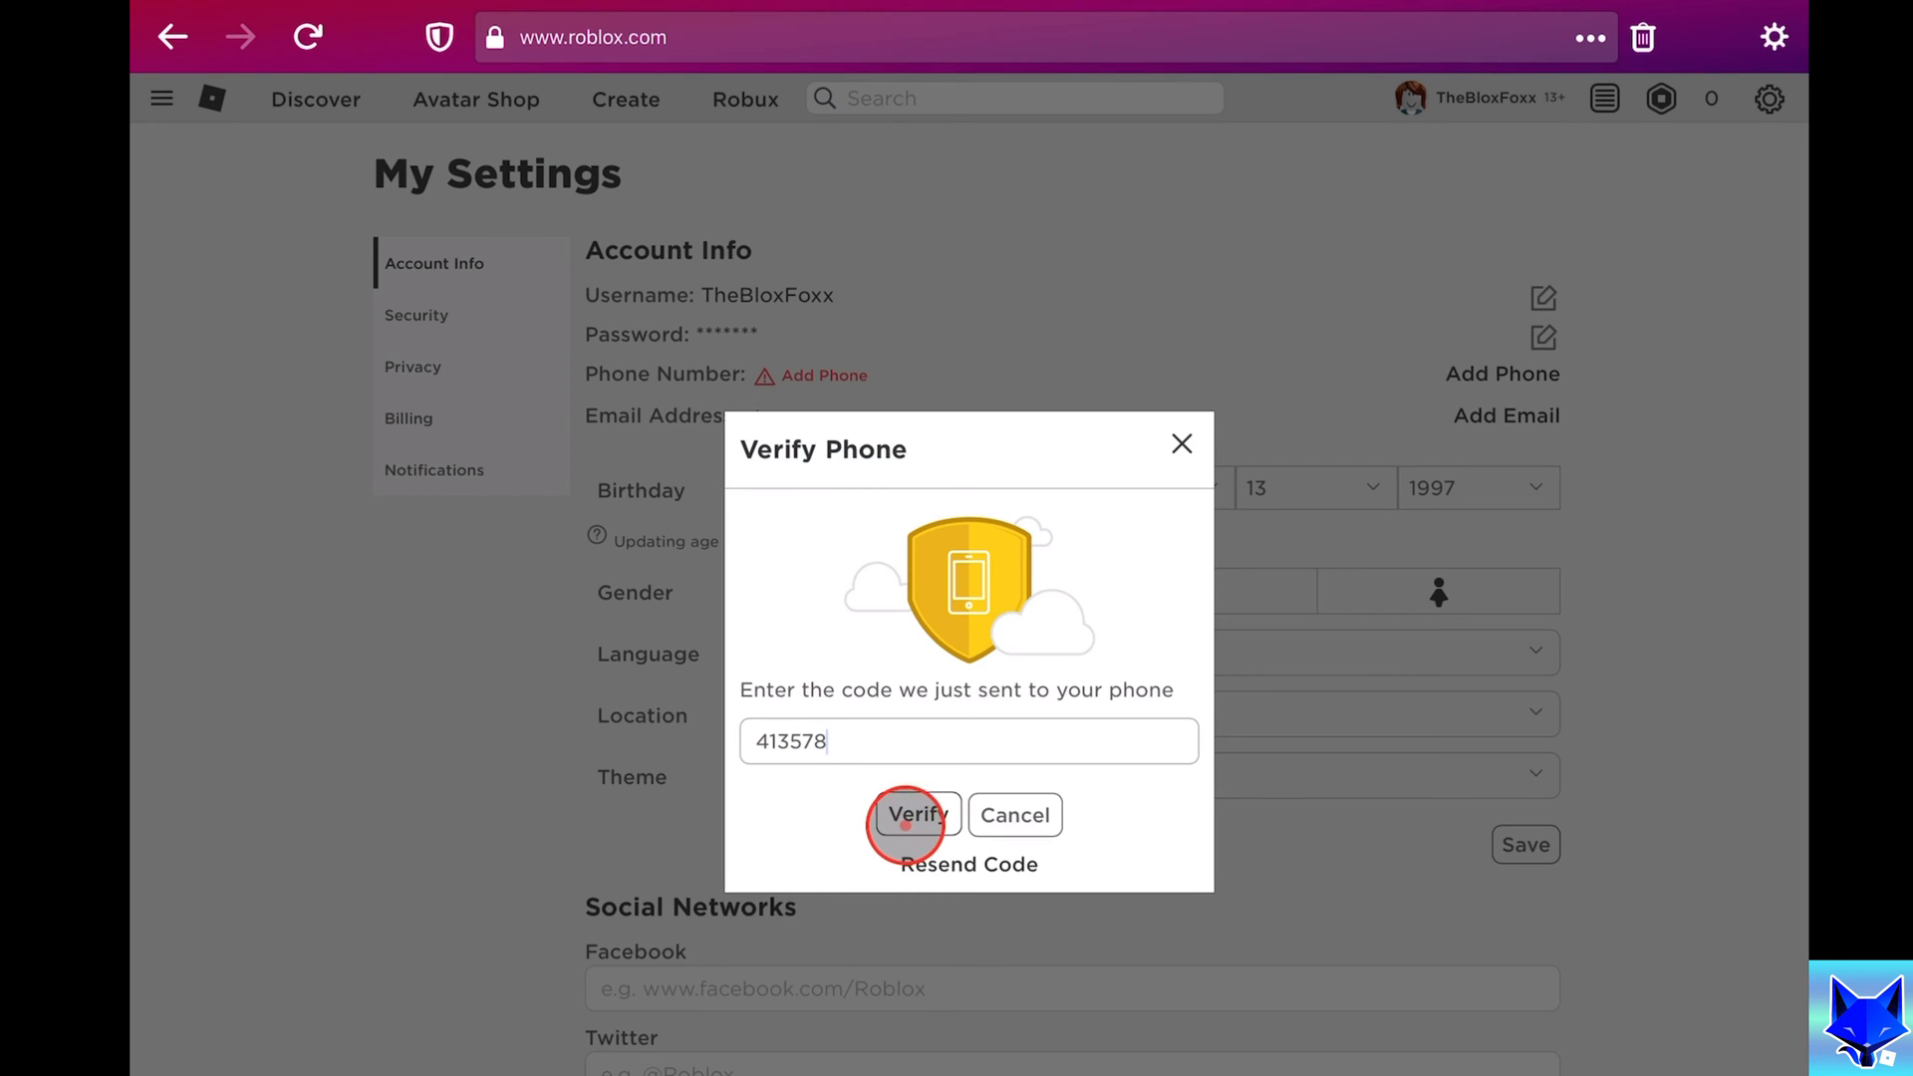
{"action": "left_click", "coordinate": [917, 815]}
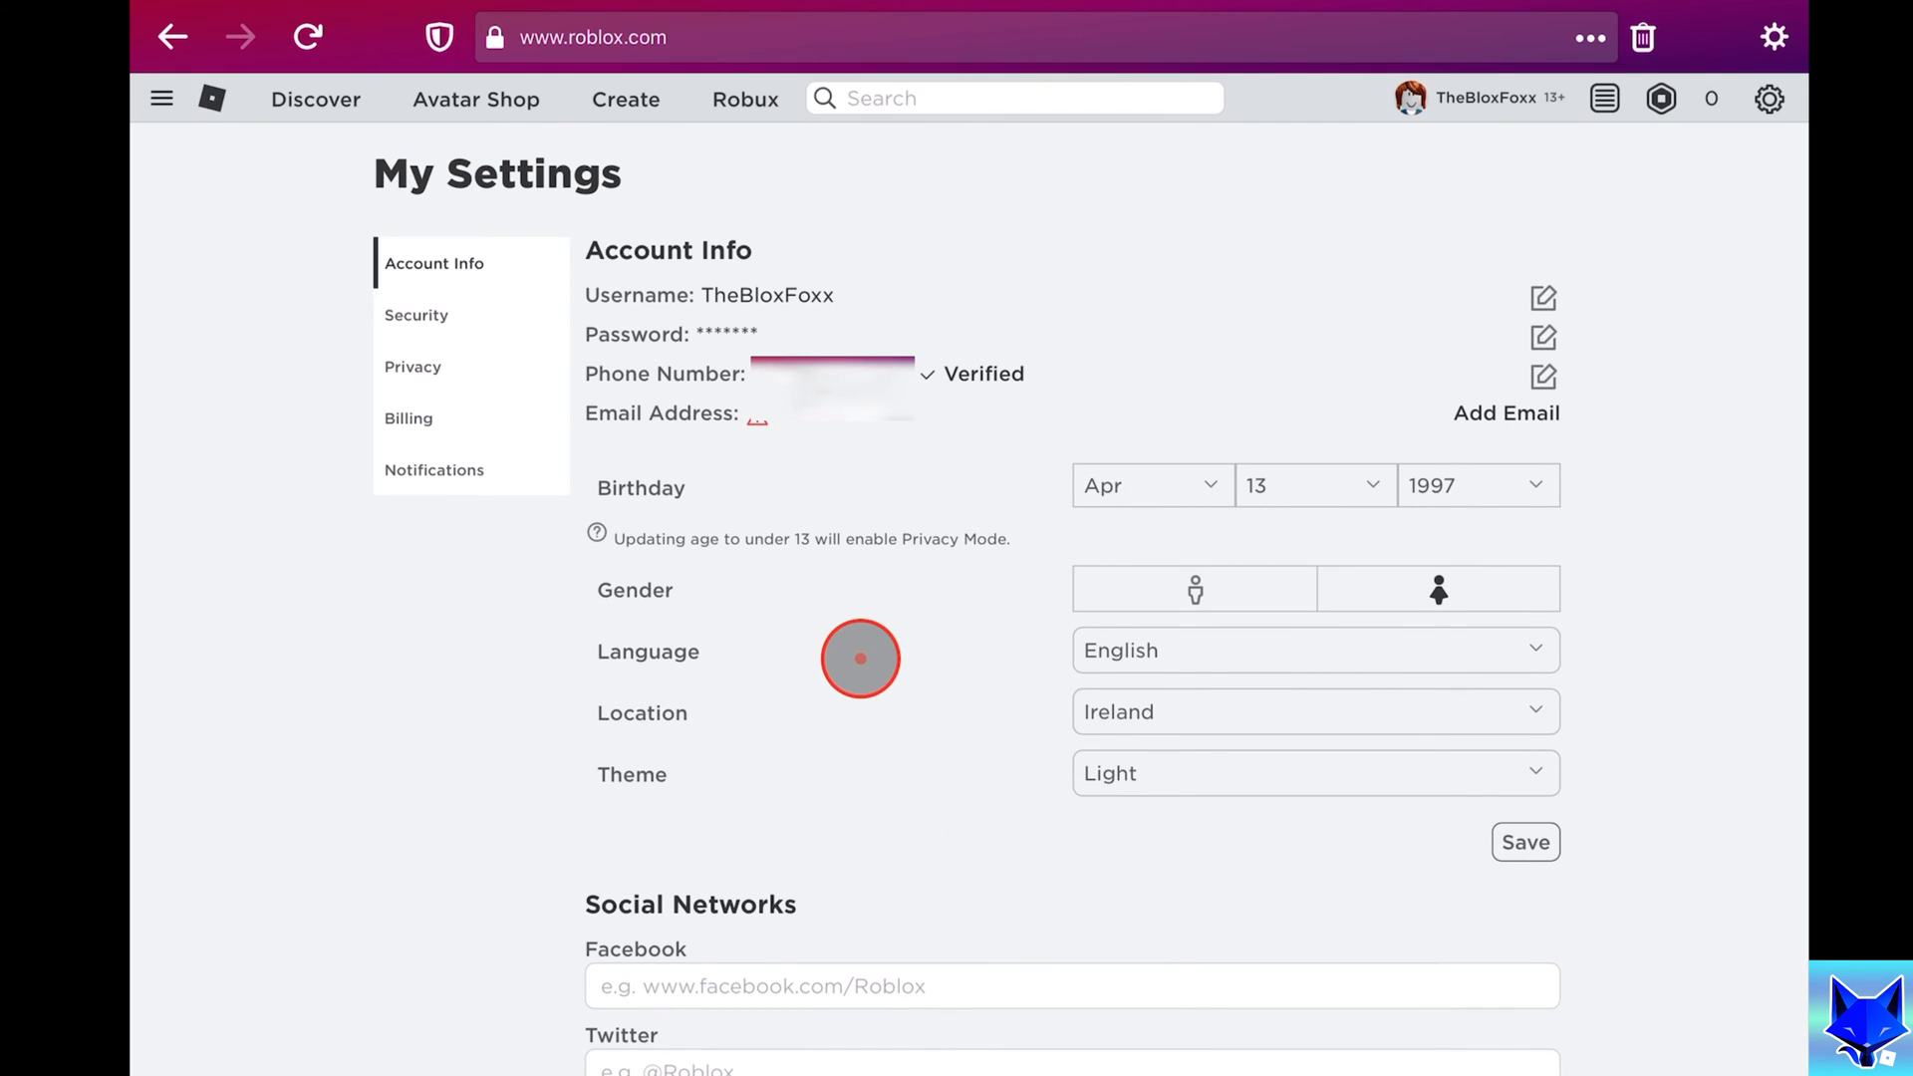